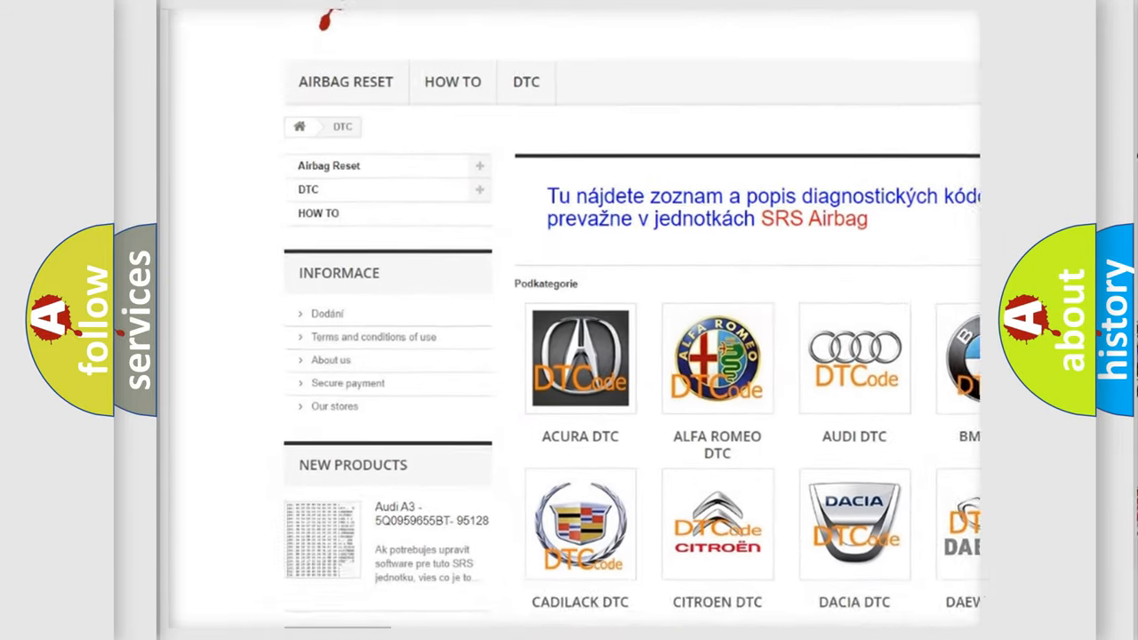
scroll(down, 3)
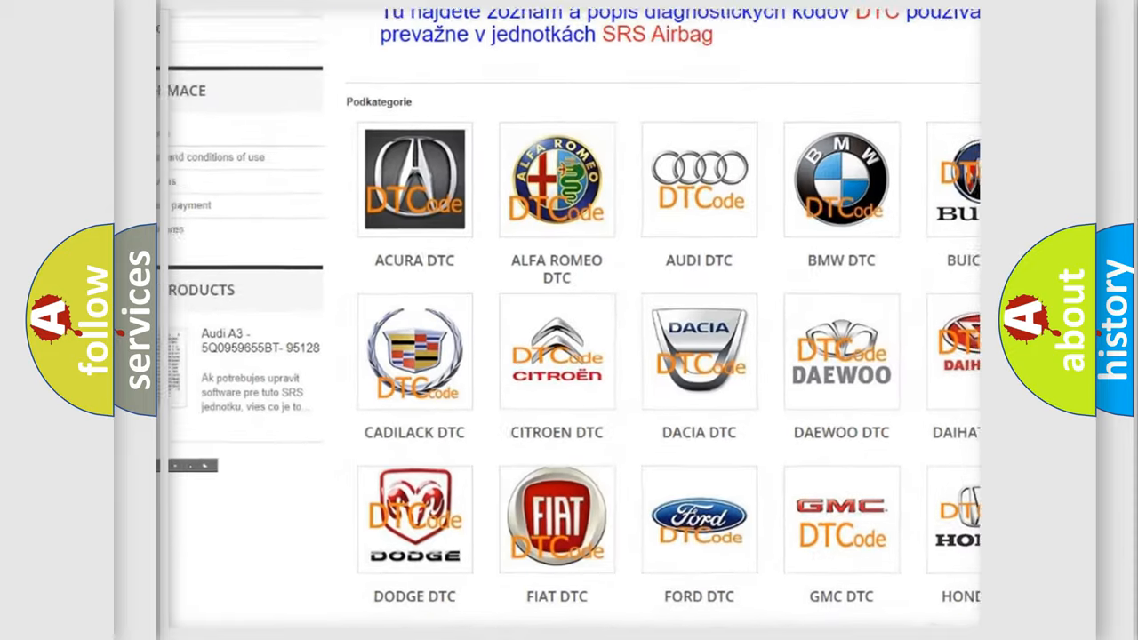
scroll(down, 3)
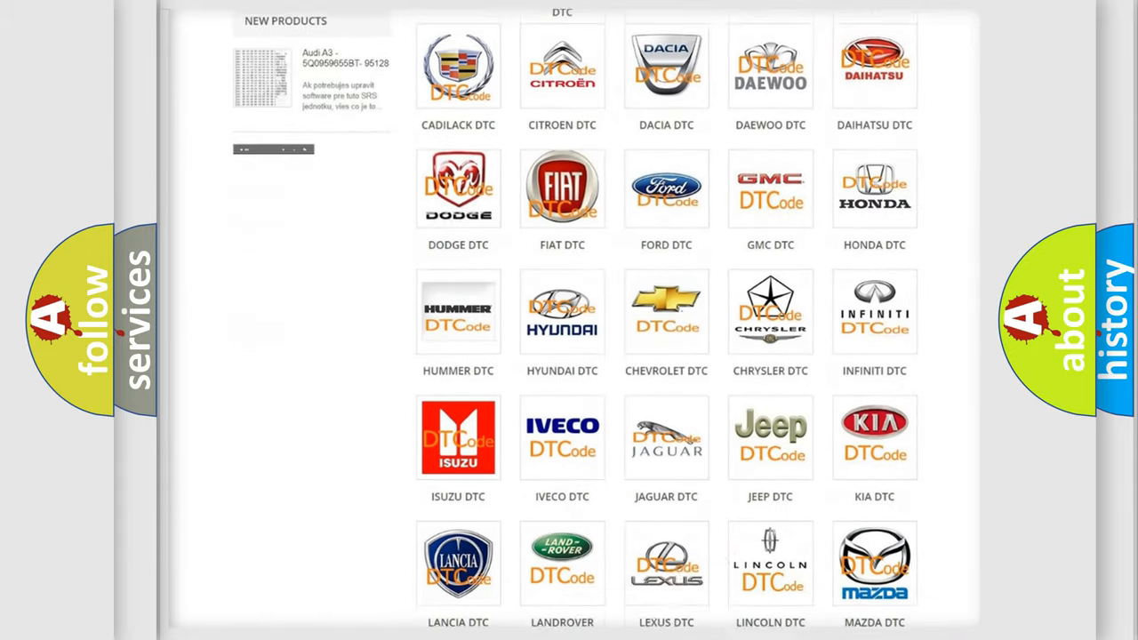
scroll(down, 3)
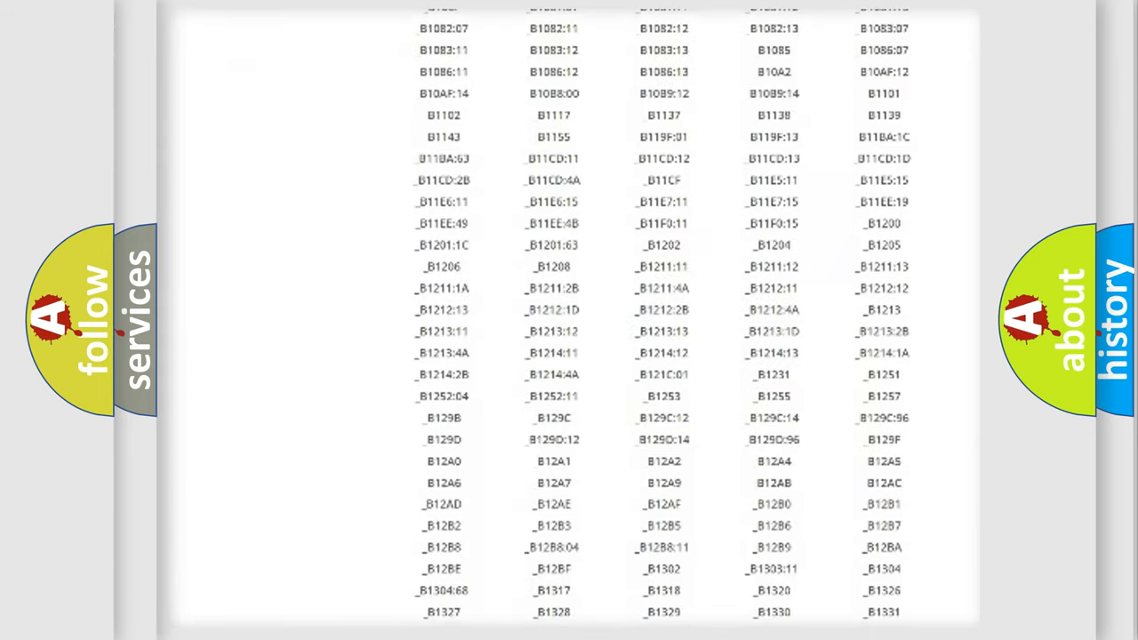
scroll(down, 3)
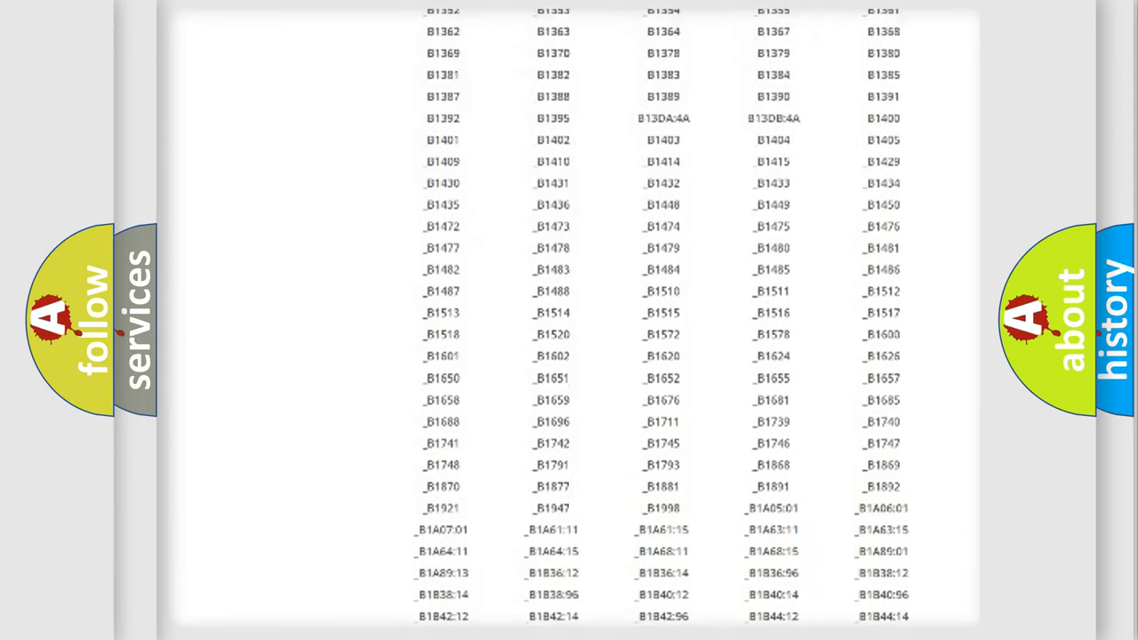
scroll(up, 3)
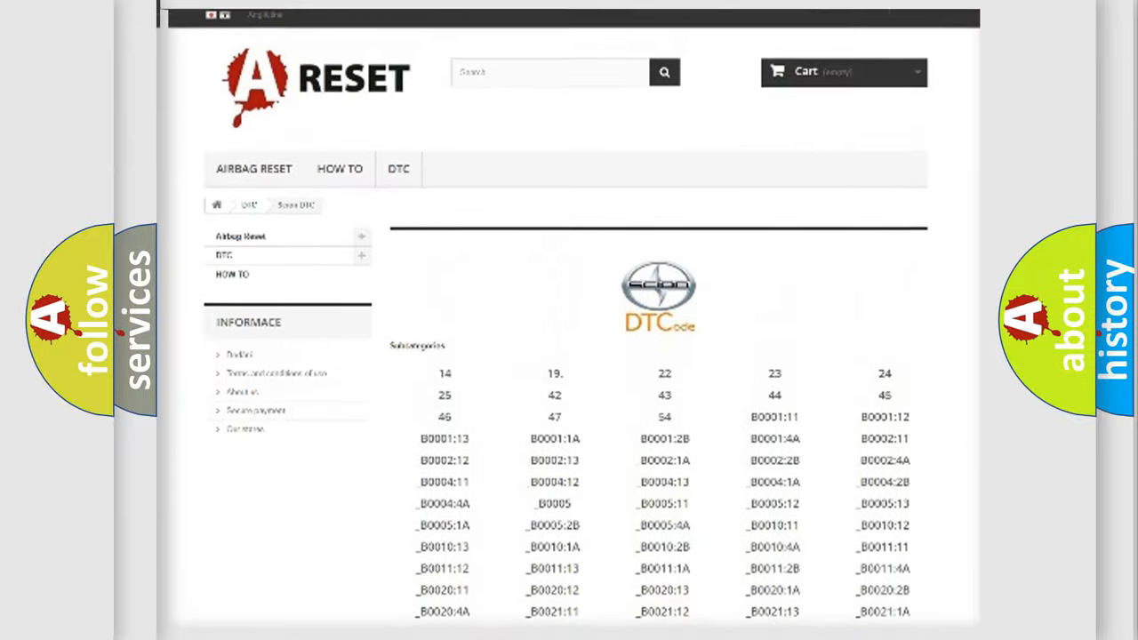